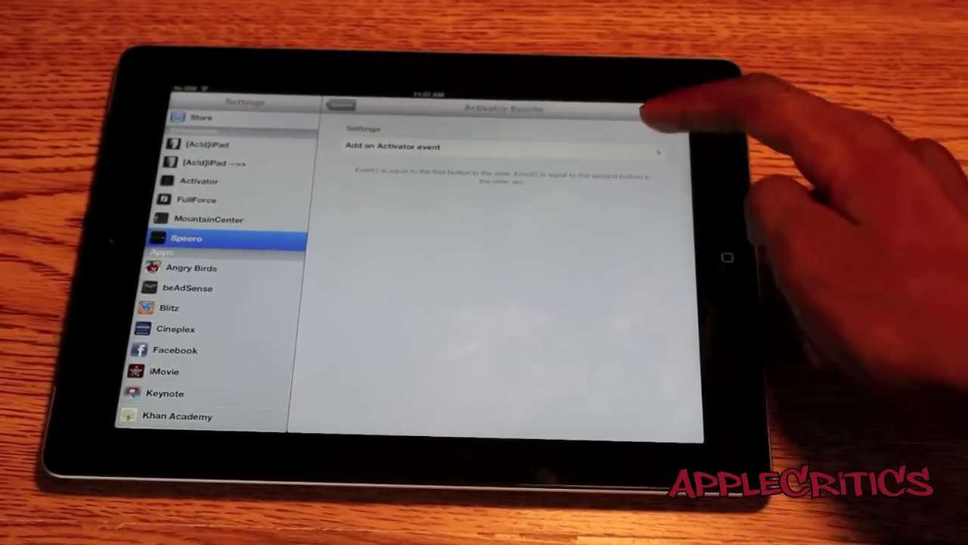
Step: Go back to Speero's main settings pane, then leave Settings for the home screen
click(500, 147)
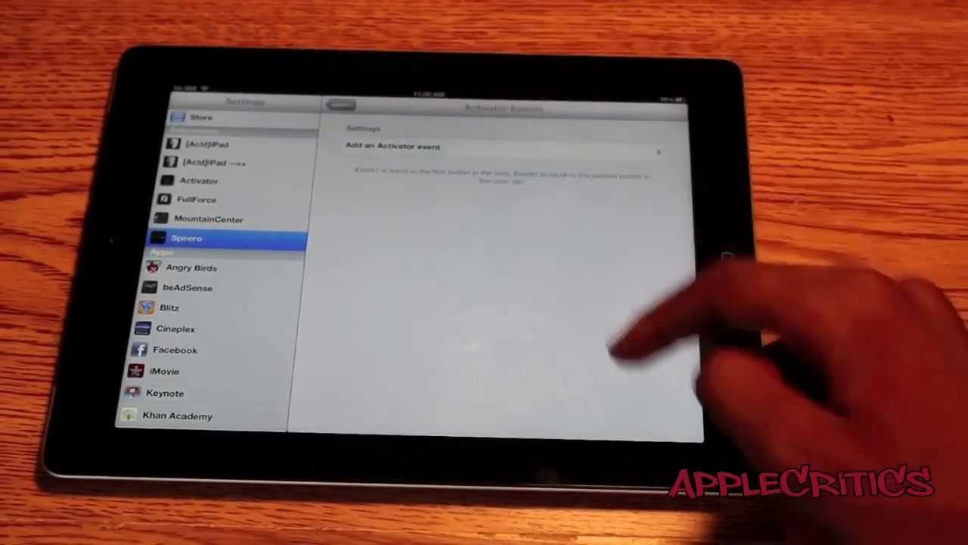
click(342, 106)
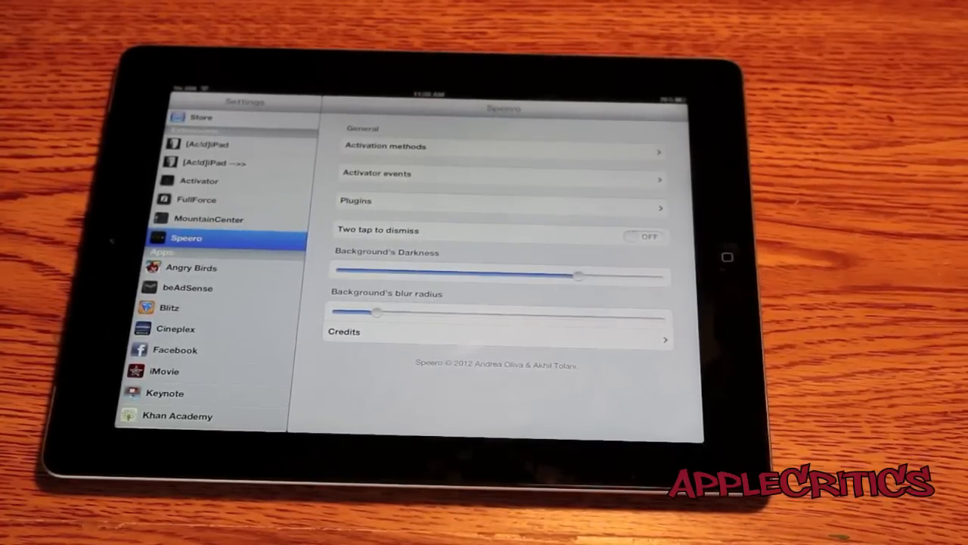
key(home)
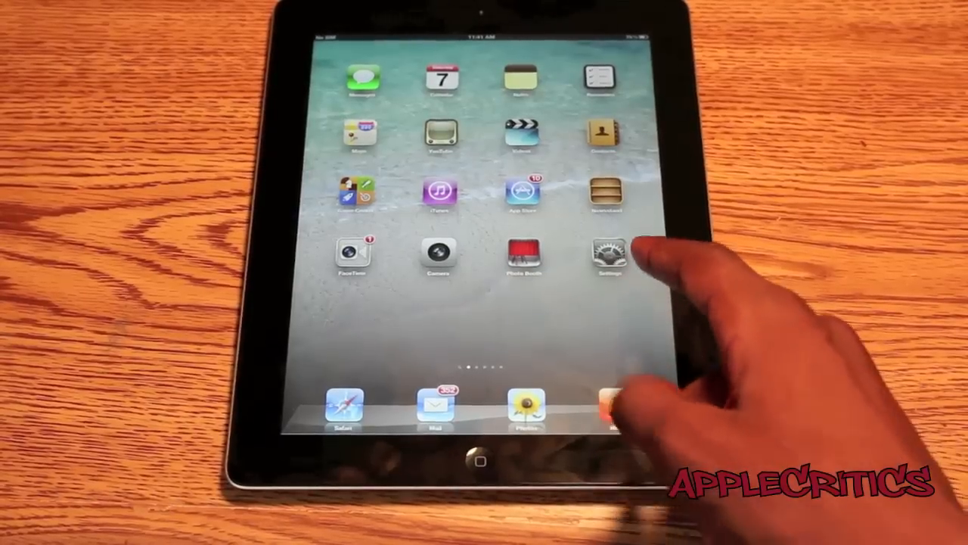
Step: Launch an app from the iPad home screen after the Speero overlay demo
click(608, 255)
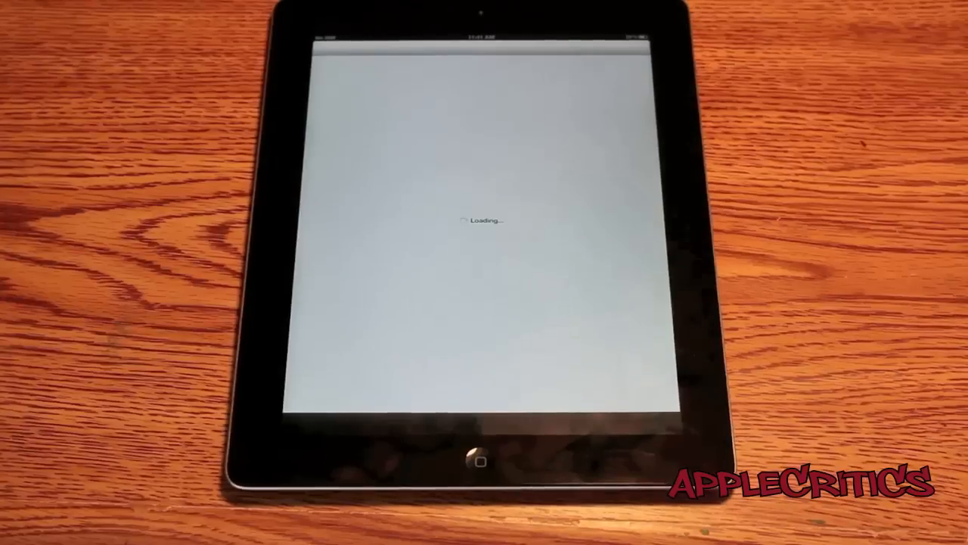